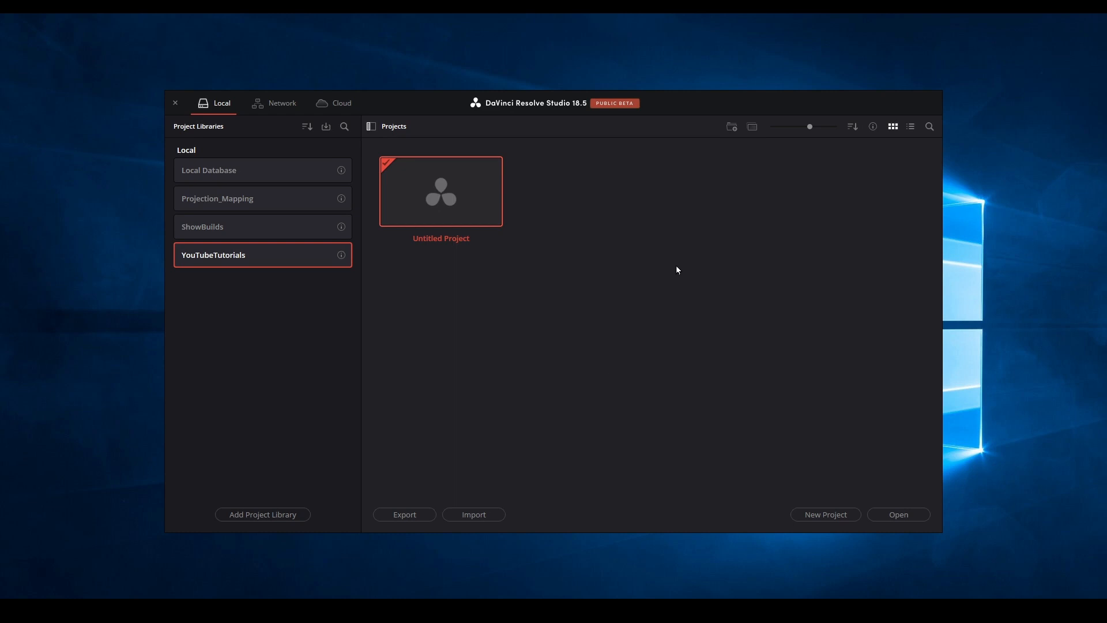
Create a new project named Boo_Crew from the Project Manager.
right_click(678, 270)
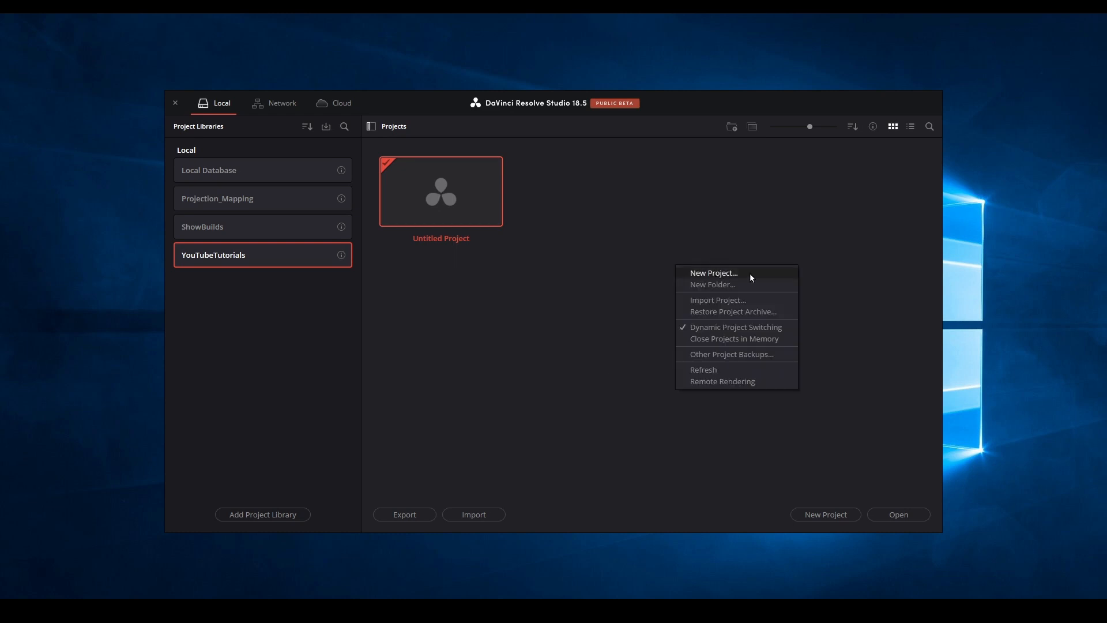
left_click(714, 272)
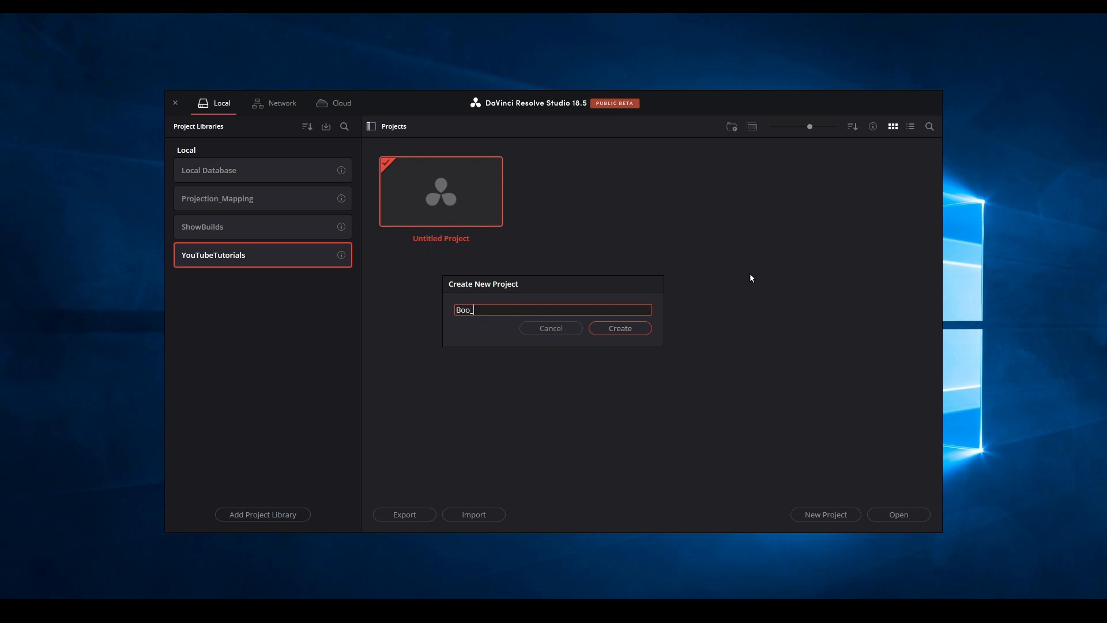
left_click(619, 328)
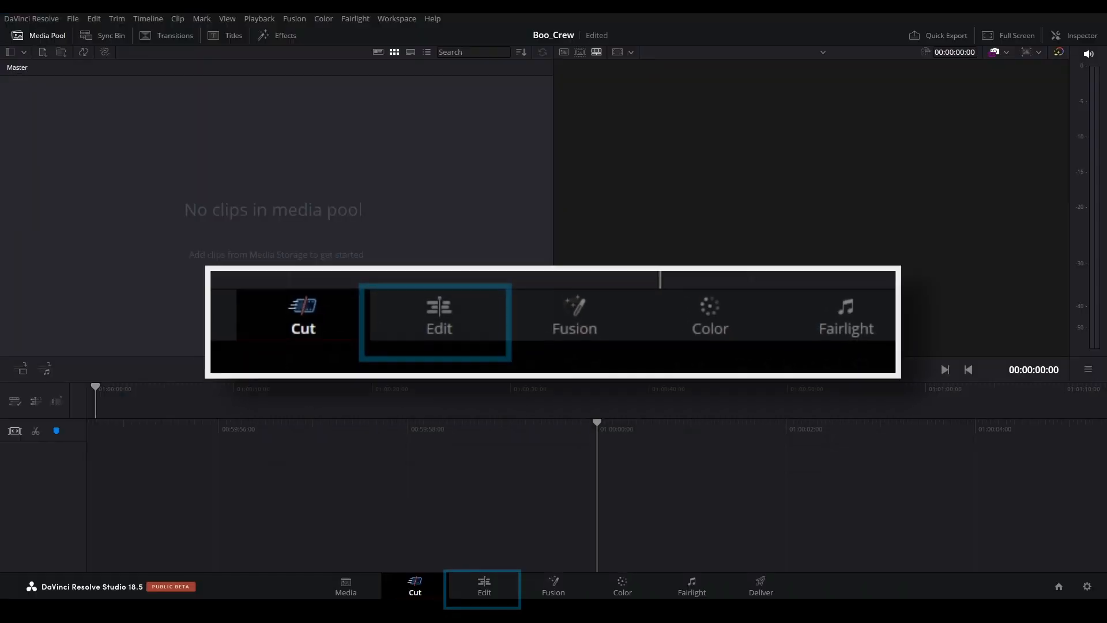
Switch to the Edit page and bring up File Explorer at the Boo Crew folder.
left_click(484, 588)
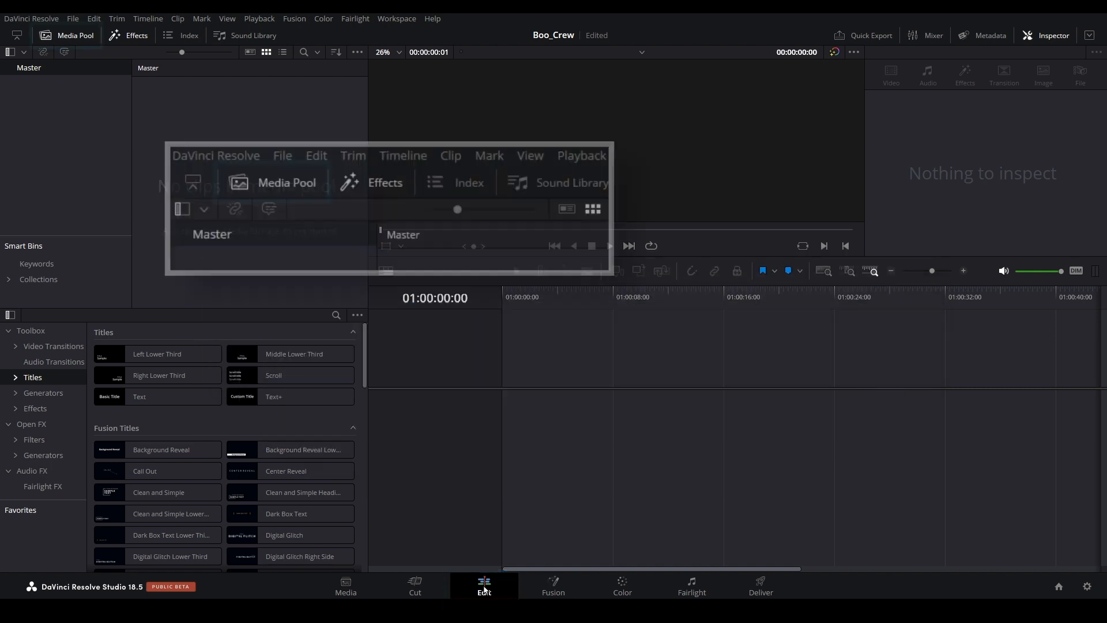
left_click(67, 34)
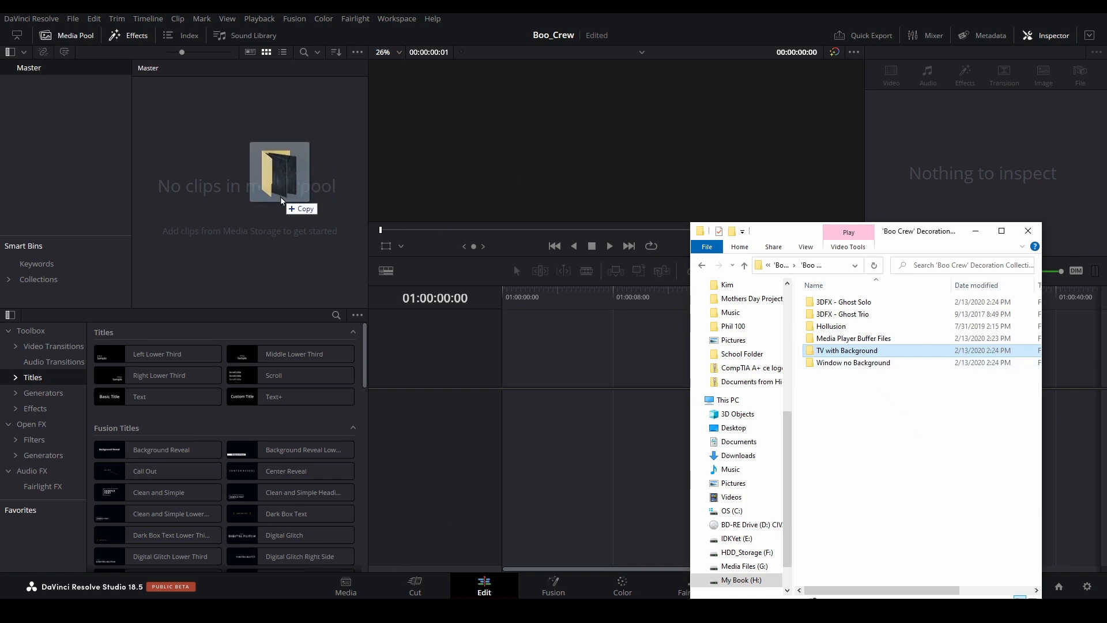
Import the Boo Crew clip folder into the Media Pool, accepting the frame-rate change to match the clips.
left_click(279, 173)
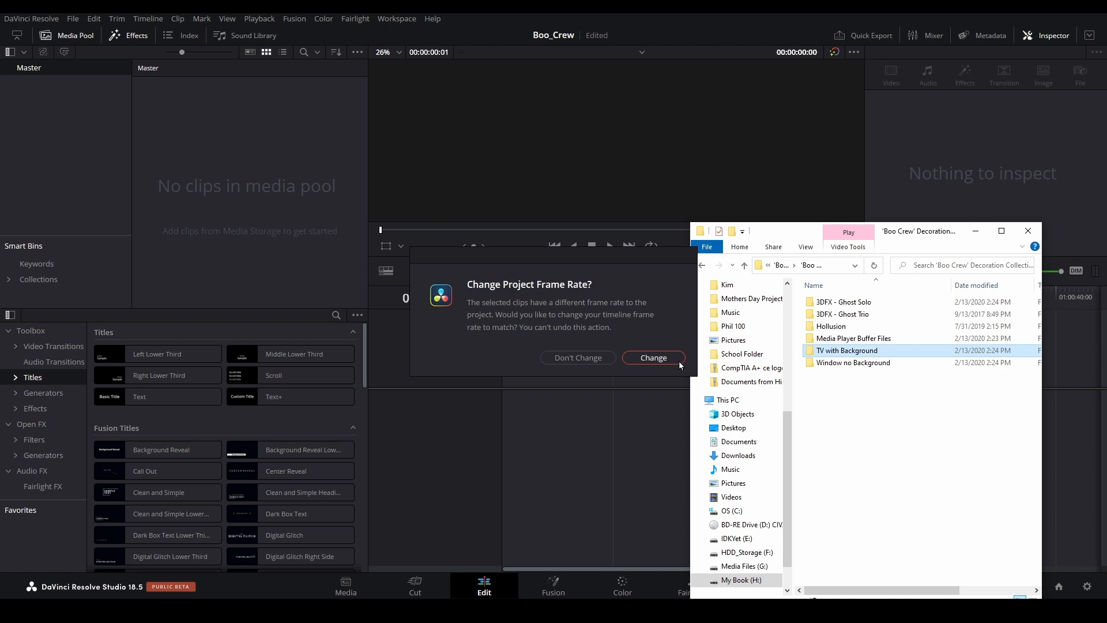
left_click(653, 357)
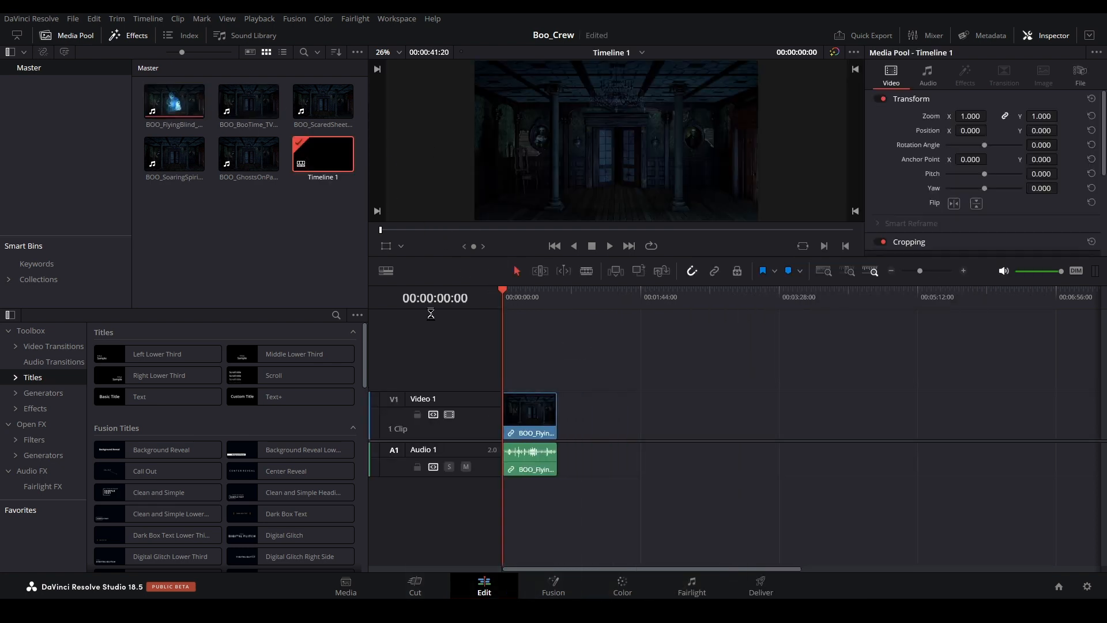
Append BooTime and the remaining Boo clips after the first clip on Timeline 1.
left_click_drag(248, 101, 592, 413)
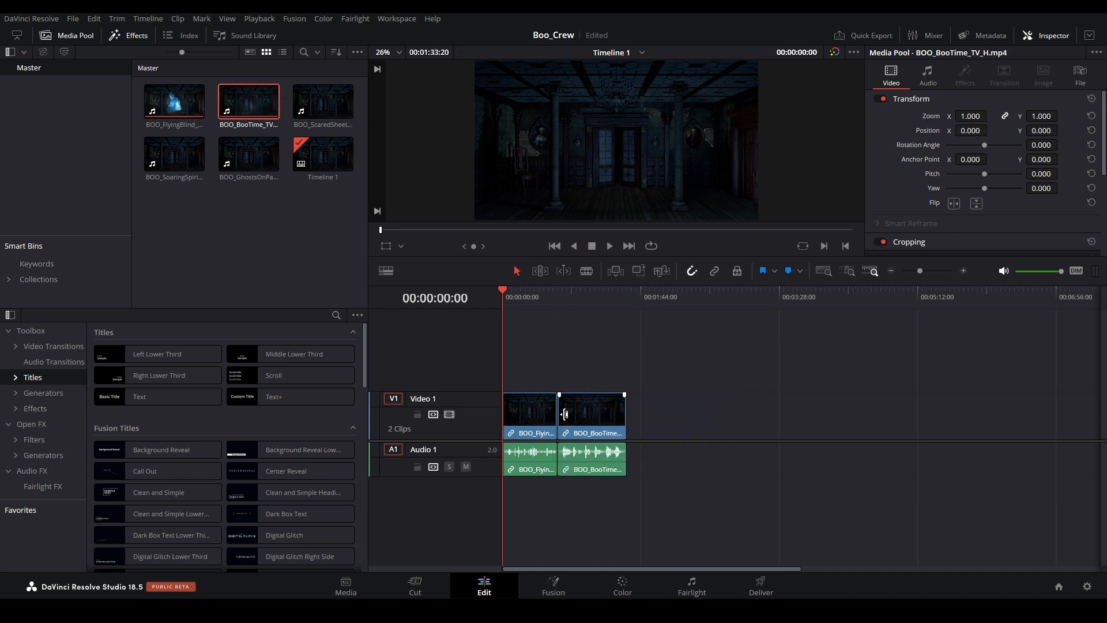
left_click_drag(323, 101, 653, 412)
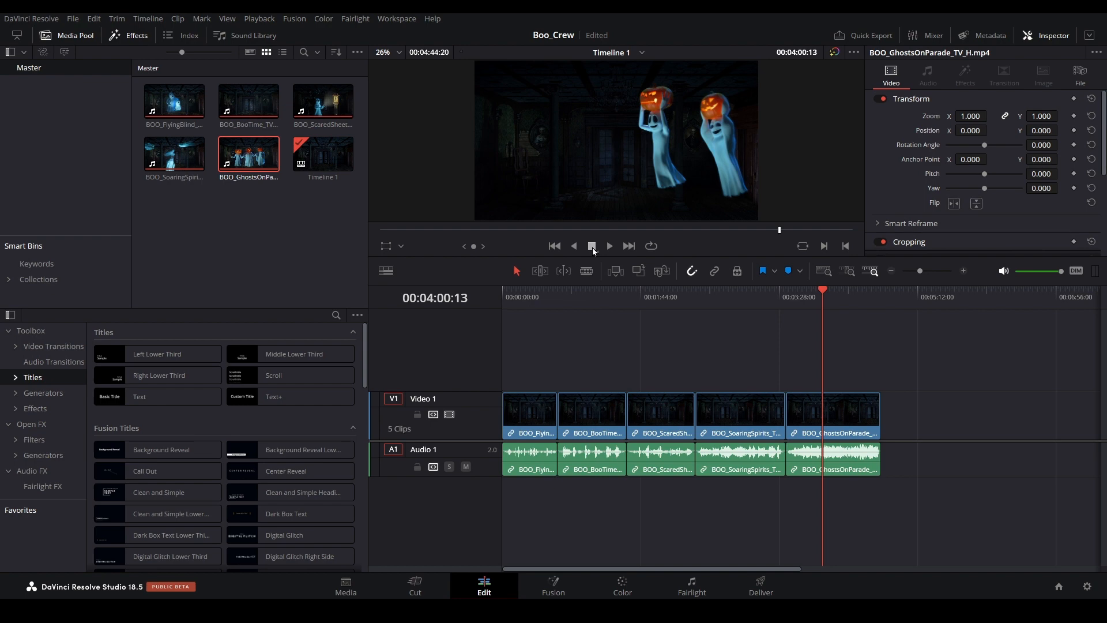
On the Deliver page, choose the H.264 Master preset with MP4 as the output format.
left_click(761, 585)
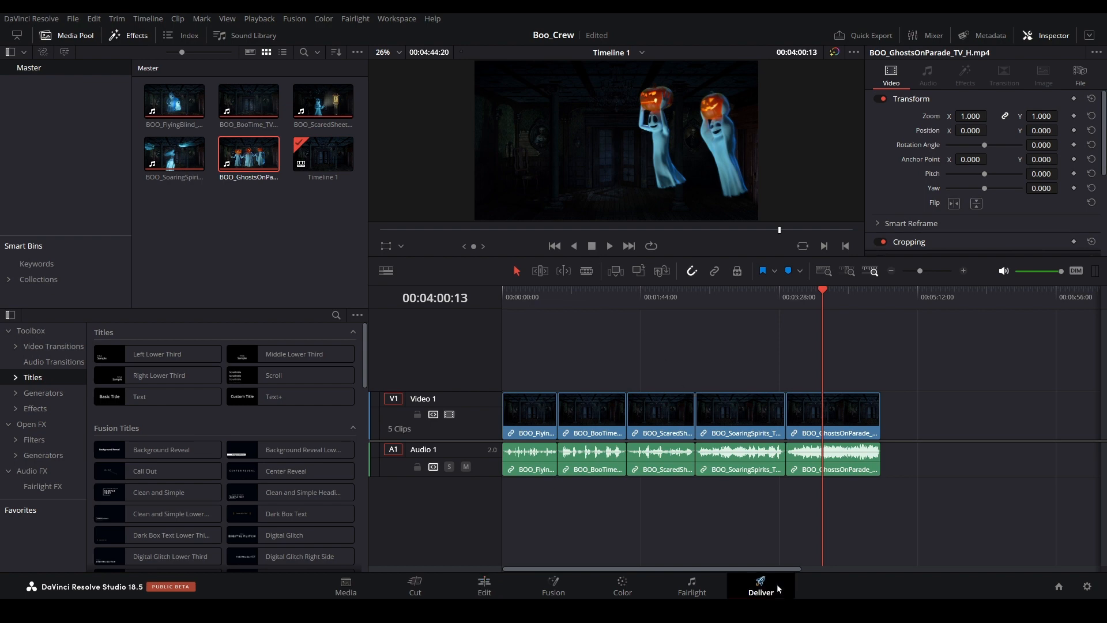
left_click(760, 590)
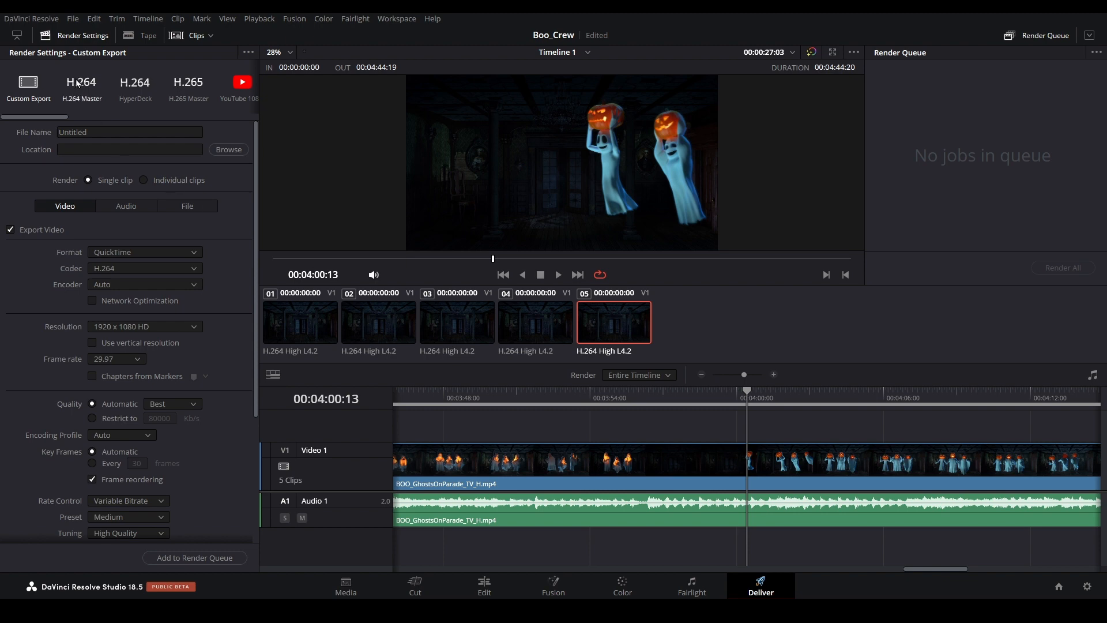
left_click(80, 83)
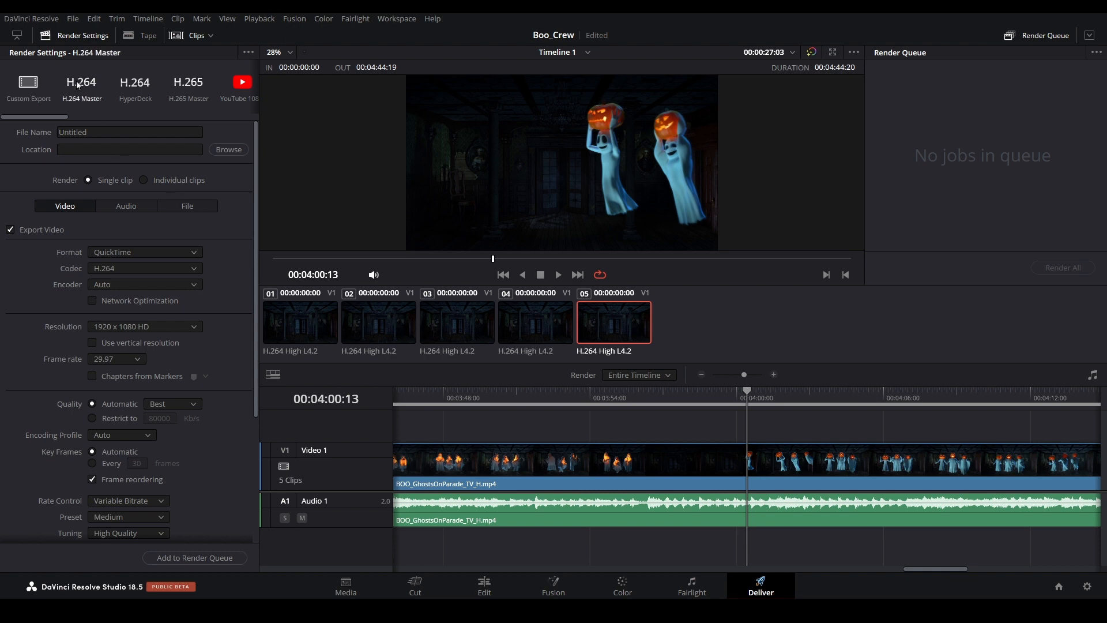
left_click(144, 252)
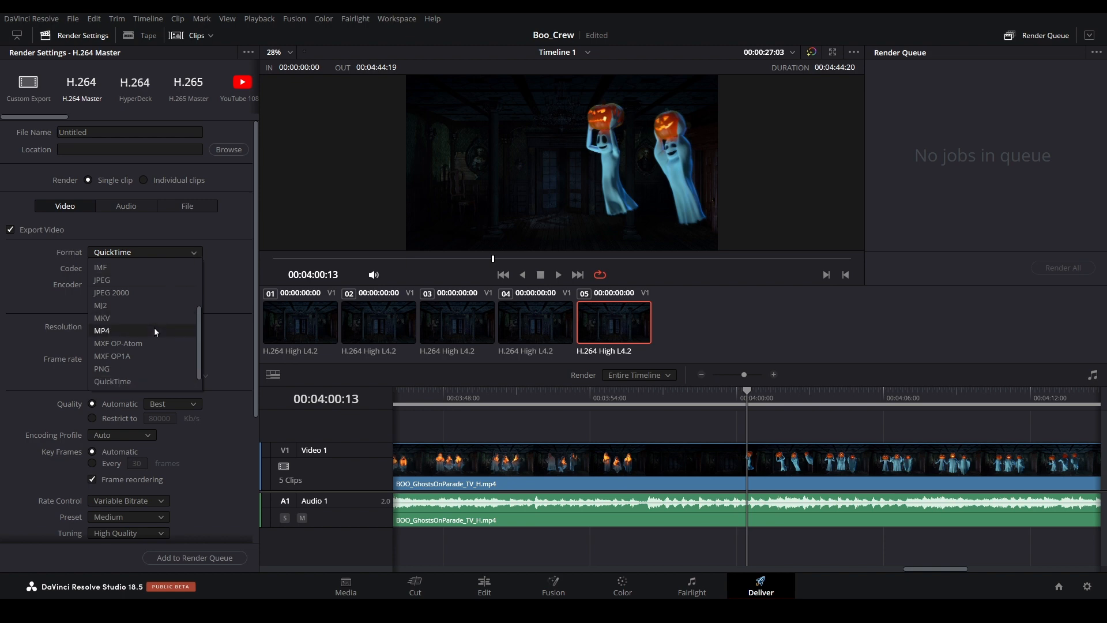
left_click(102, 330)
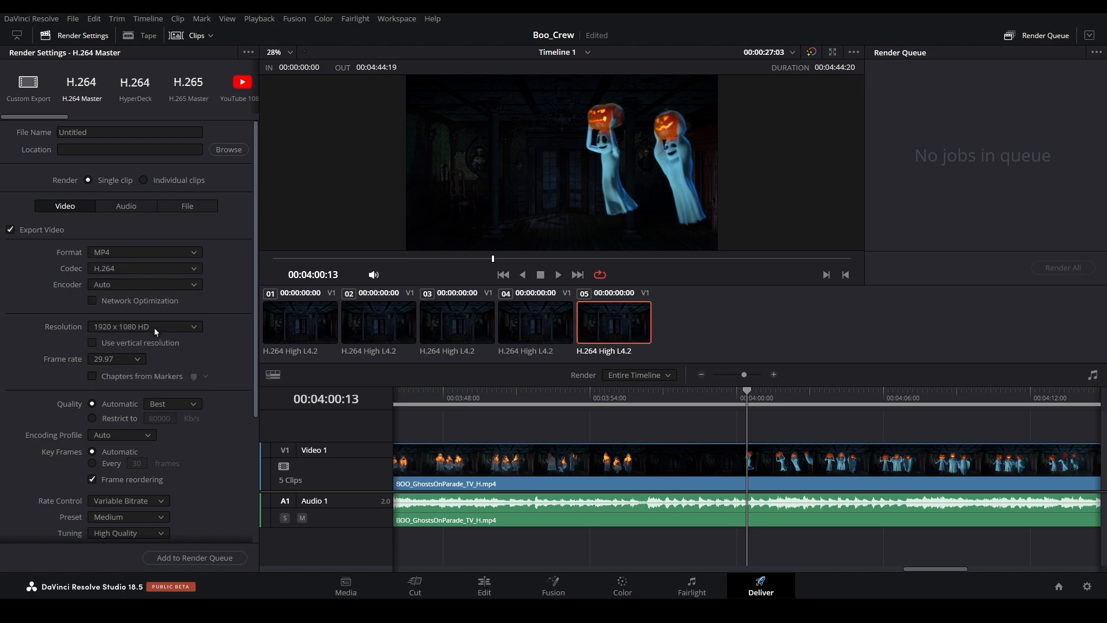
Name the output Boo_Crew in C:\temp\, add the job to the Render Queue and render it.
left_click(130, 132)
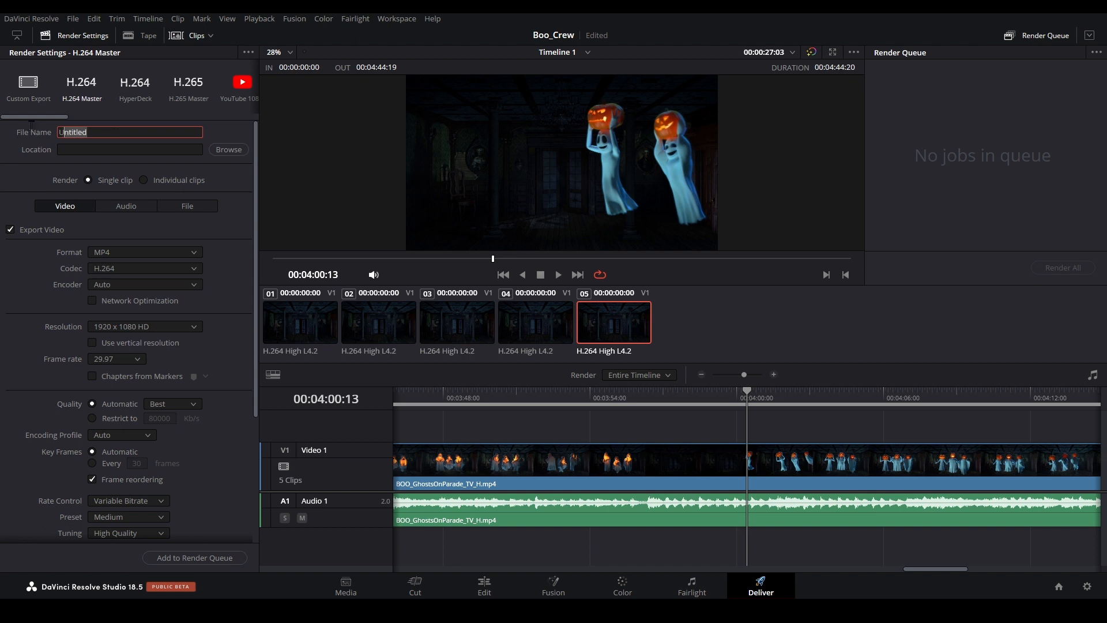
type("Boo_Crew")
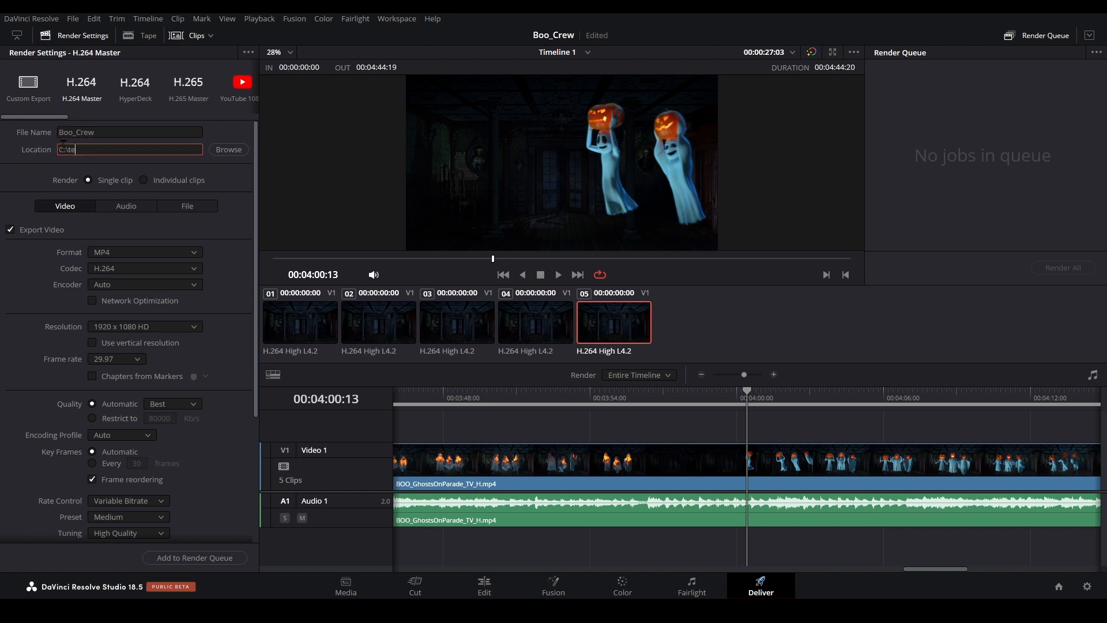
type("C:\\temp\\")
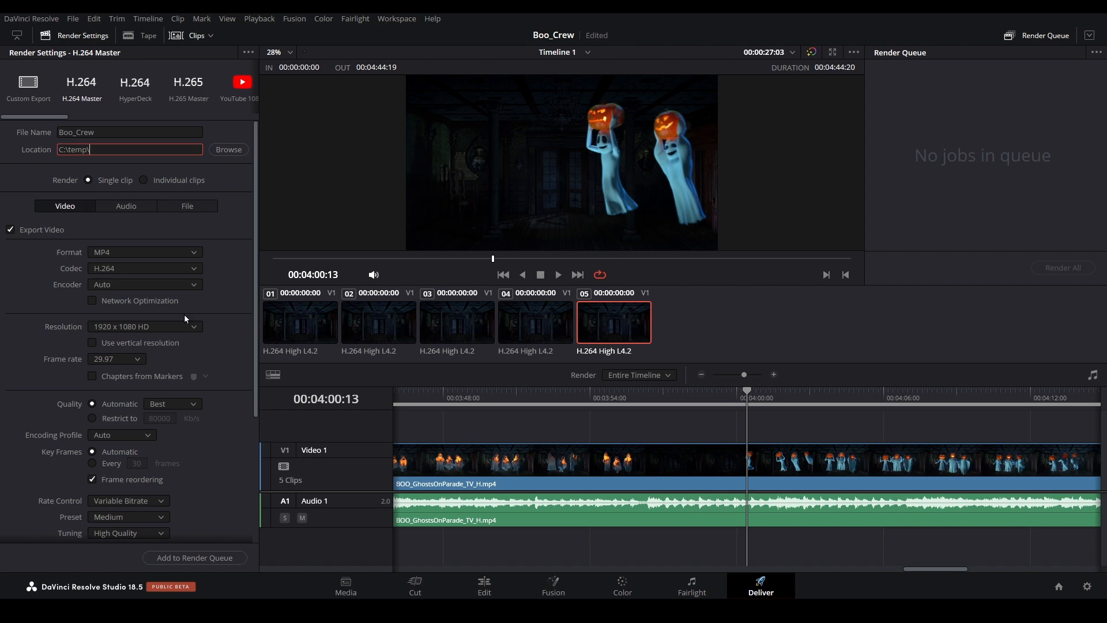
left_click(195, 558)
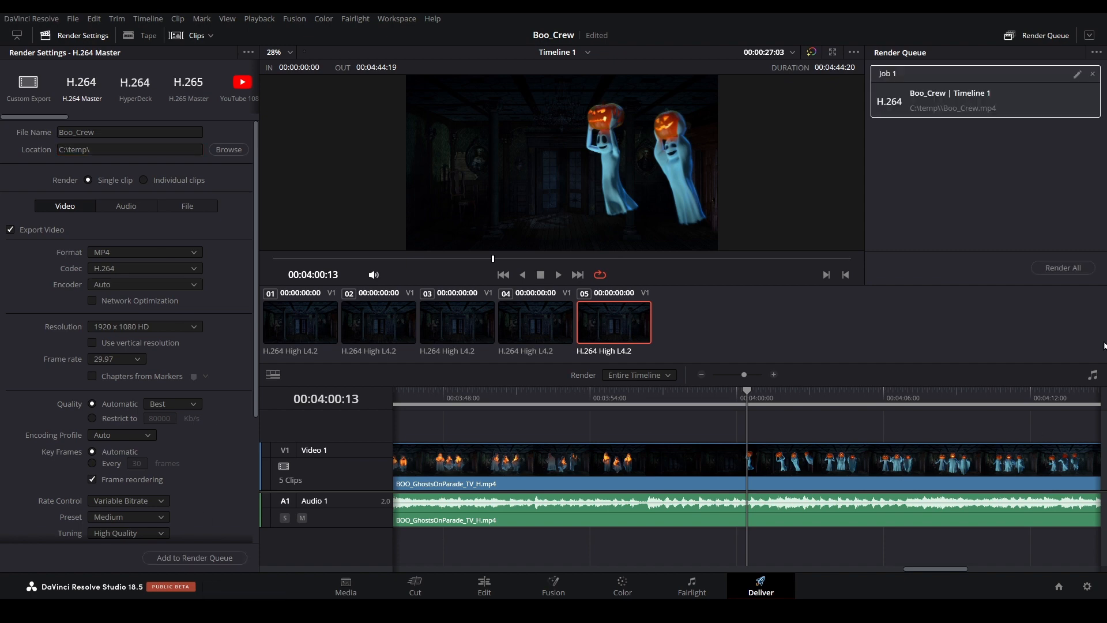
left_click(1063, 267)
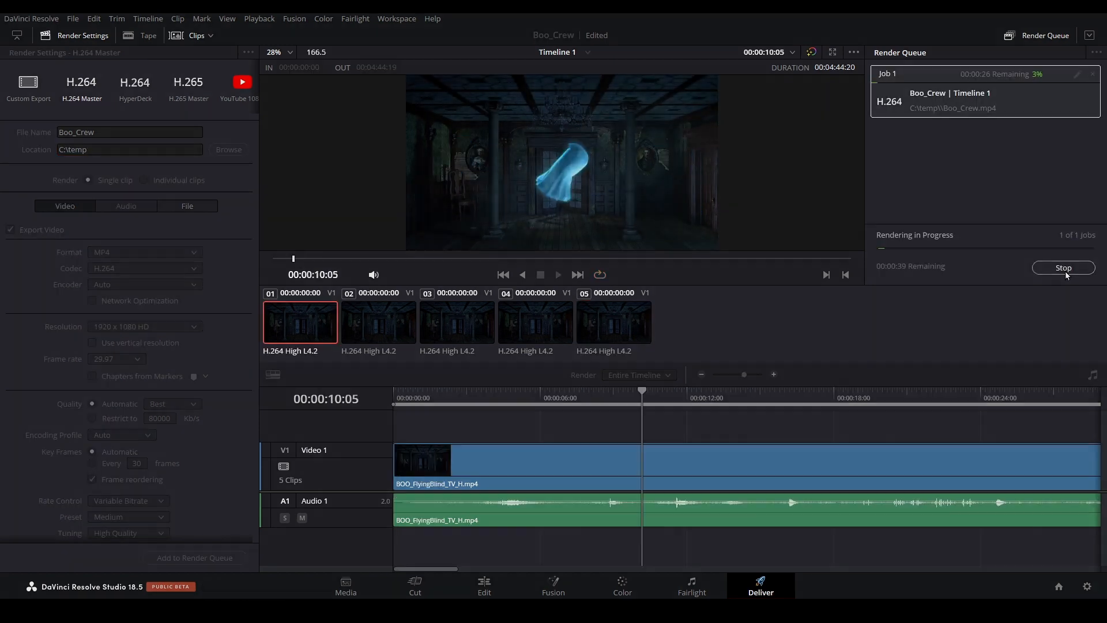
Open the completed job's file location and select the rendered Boo_Crew.mp4 in the Temp folder.
right_click(973, 98)
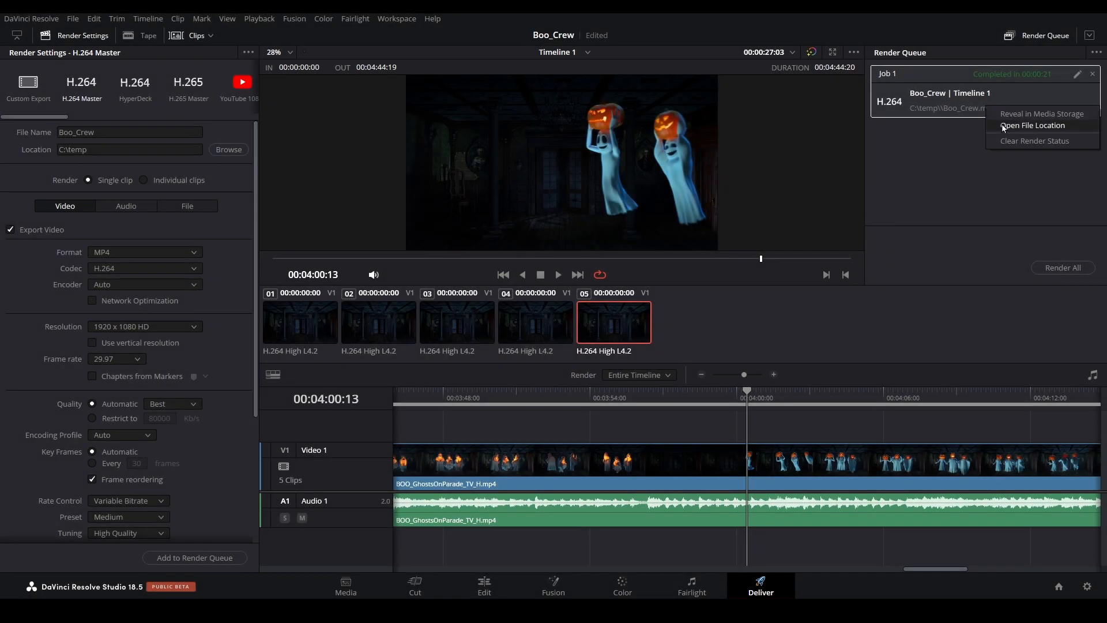
left_click(1030, 125)
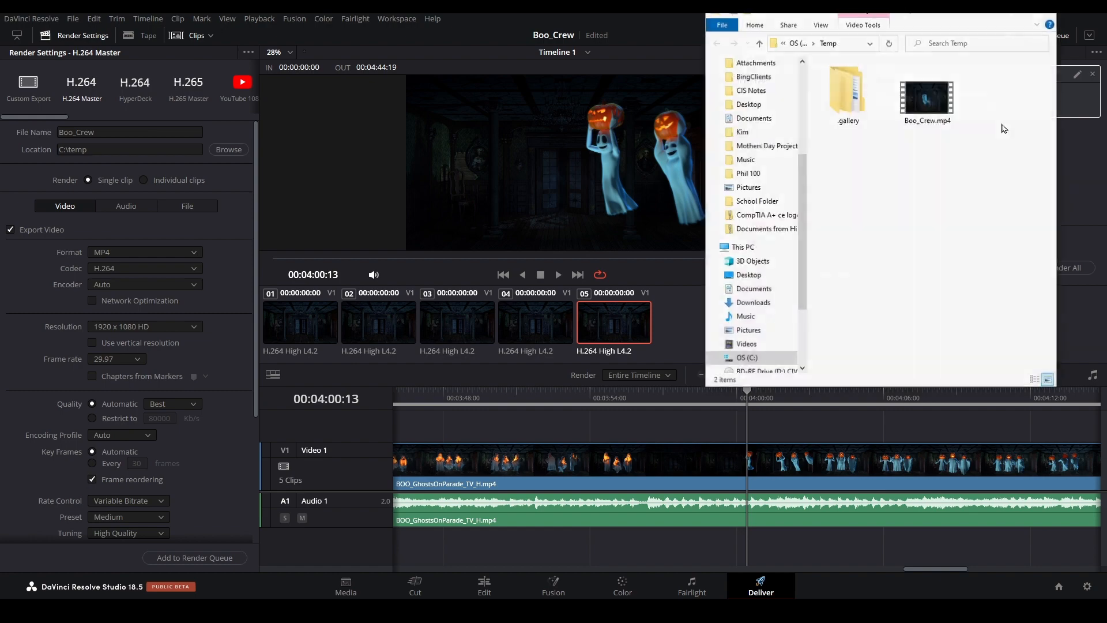
left_click(927, 95)
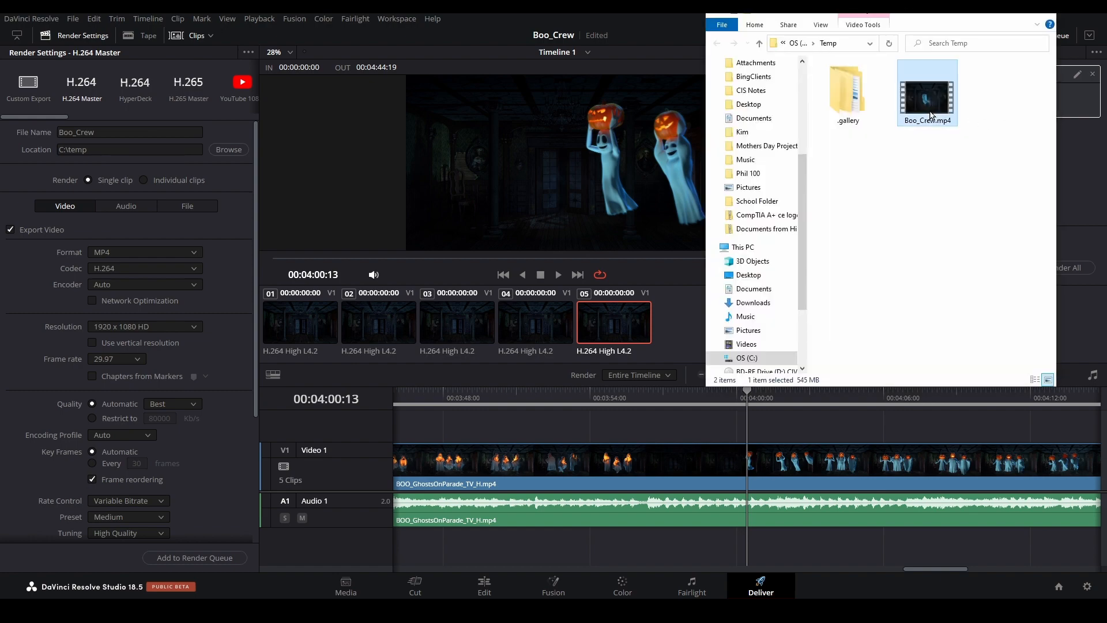